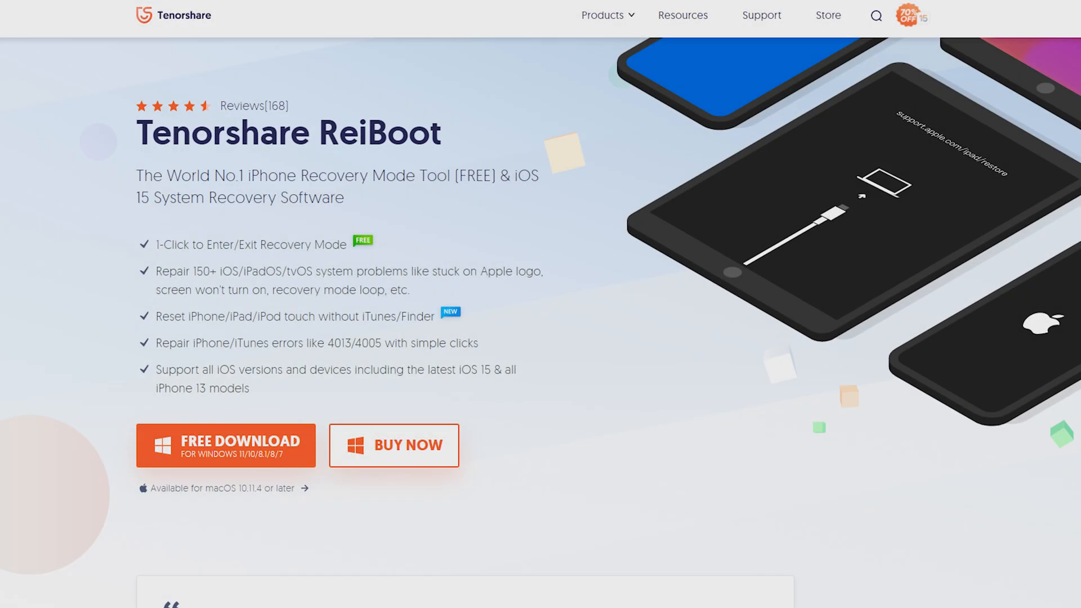
Get the free Windows download of ReiBoot from the Tenorshare product page.
{"action": "scroll", "scroll_direction": "down", "scroll_amount": 3}
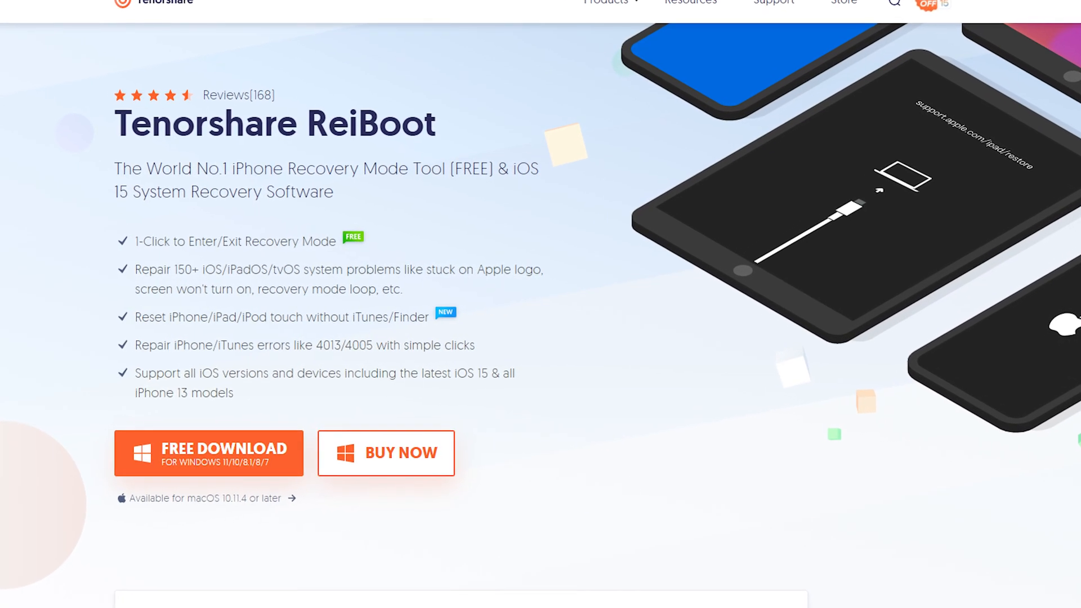
{"action": "scroll", "scroll_direction": "up", "scroll_amount": 3}
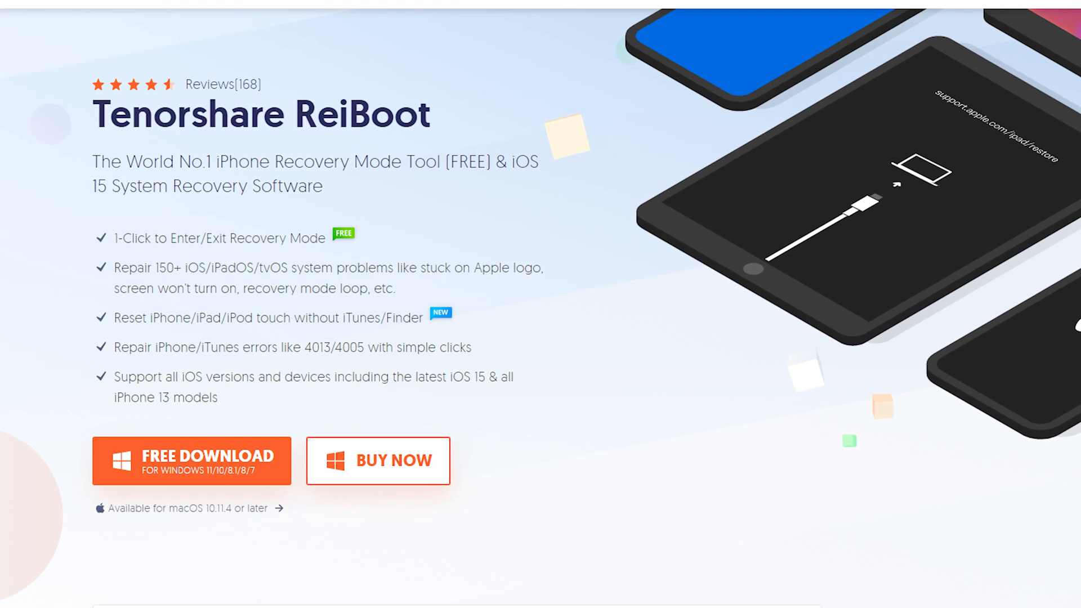
{"action": "left_click", "coordinate": [191, 461]}
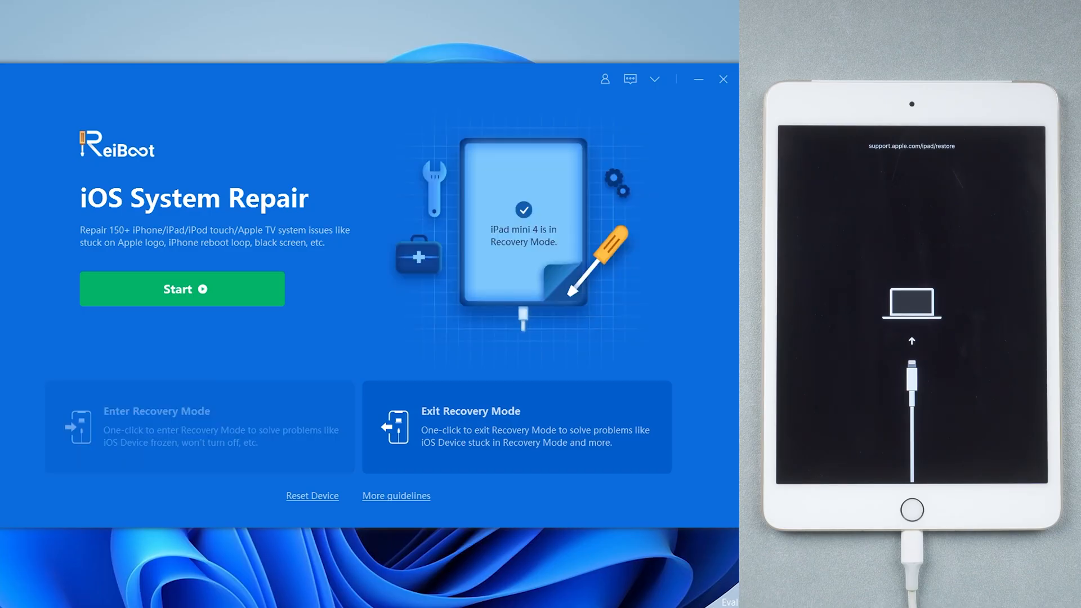
{"action": "mouse_move", "coordinate": [516, 435]}
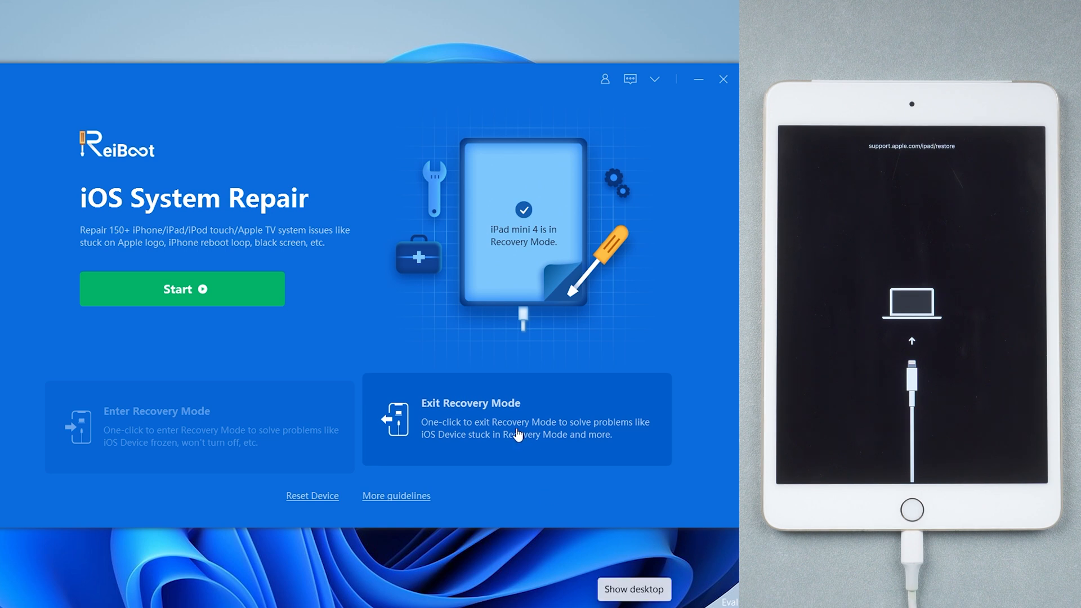
Take the iPad mini 4 out of recovery mode with Exit Recovery Mode and dismiss the success message.
{"action": "left_click", "coordinate": [516, 422]}
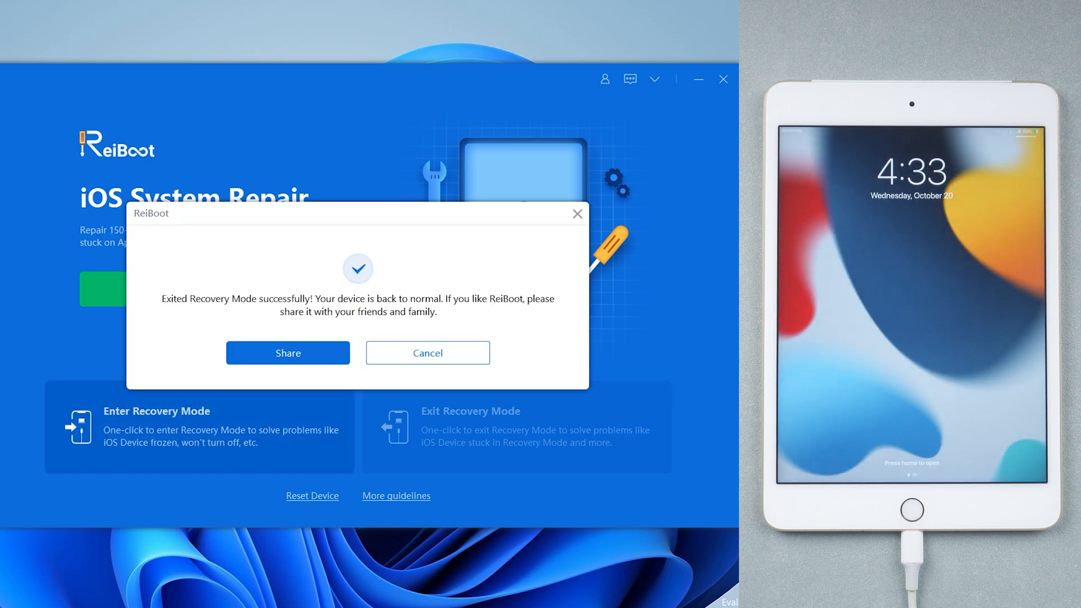
{"action": "left_click", "coordinate": [427, 352]}
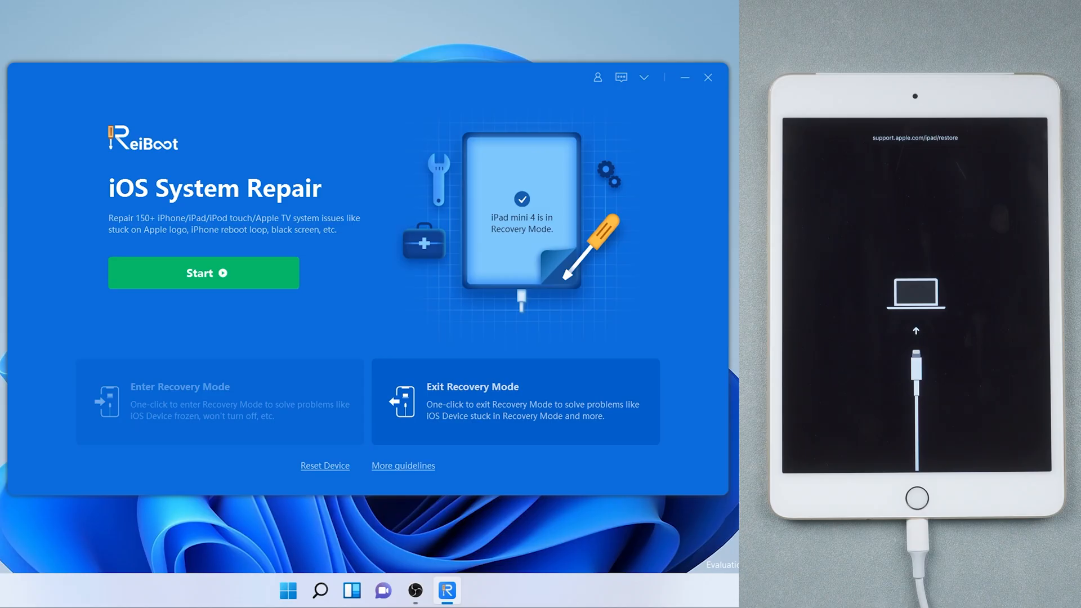
Begin iOS system repair and choose Standard Repair, which keeps the iPad's data.
{"action": "left_click", "coordinate": [203, 273]}
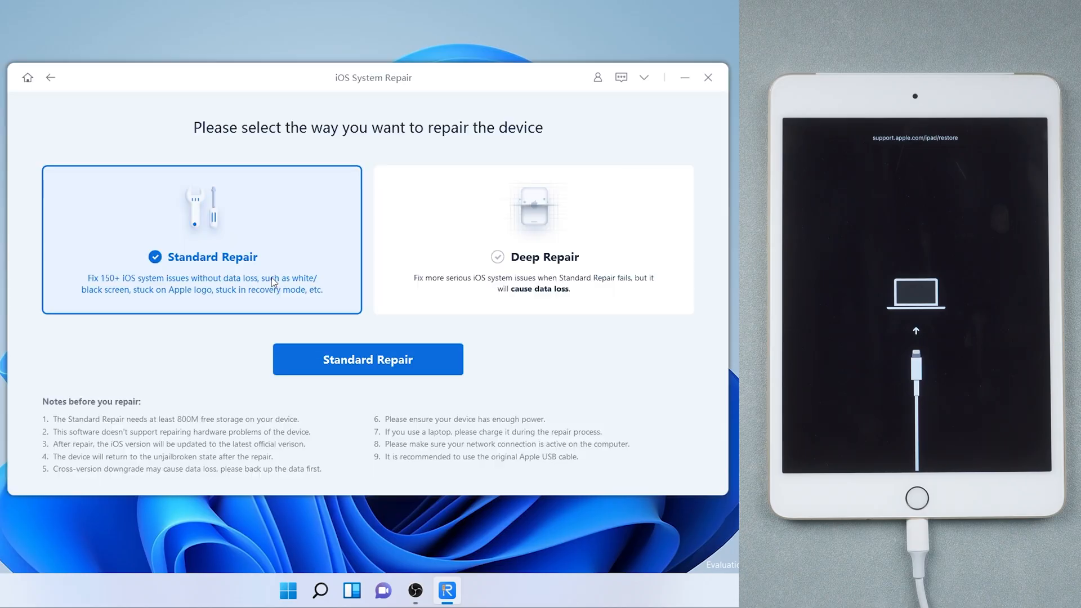
{"action": "mouse_move", "coordinate": [301, 265]}
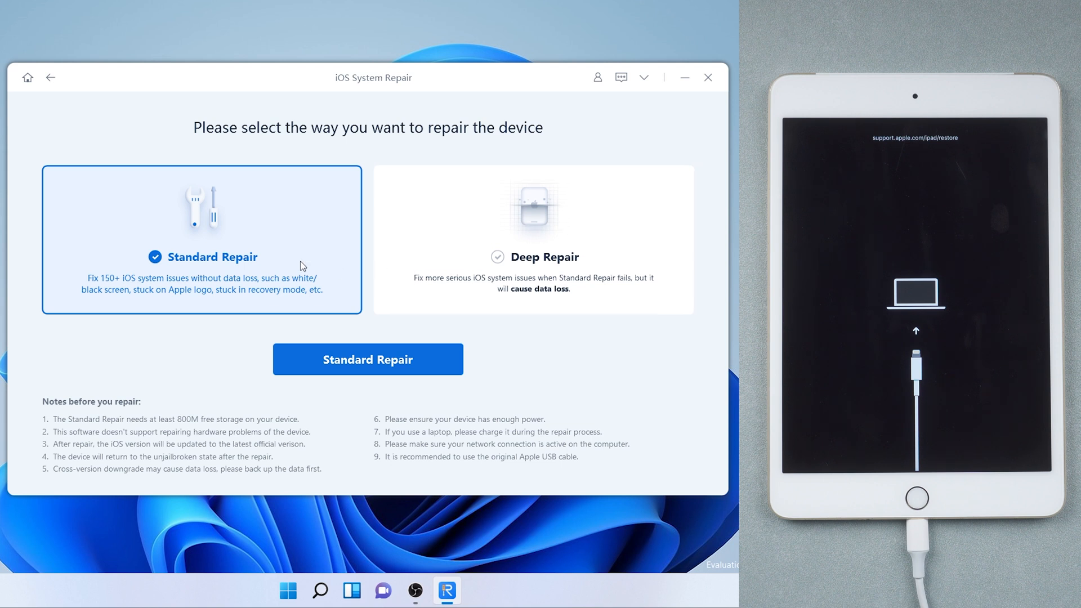
{"action": "mouse_move", "coordinate": [159, 288]}
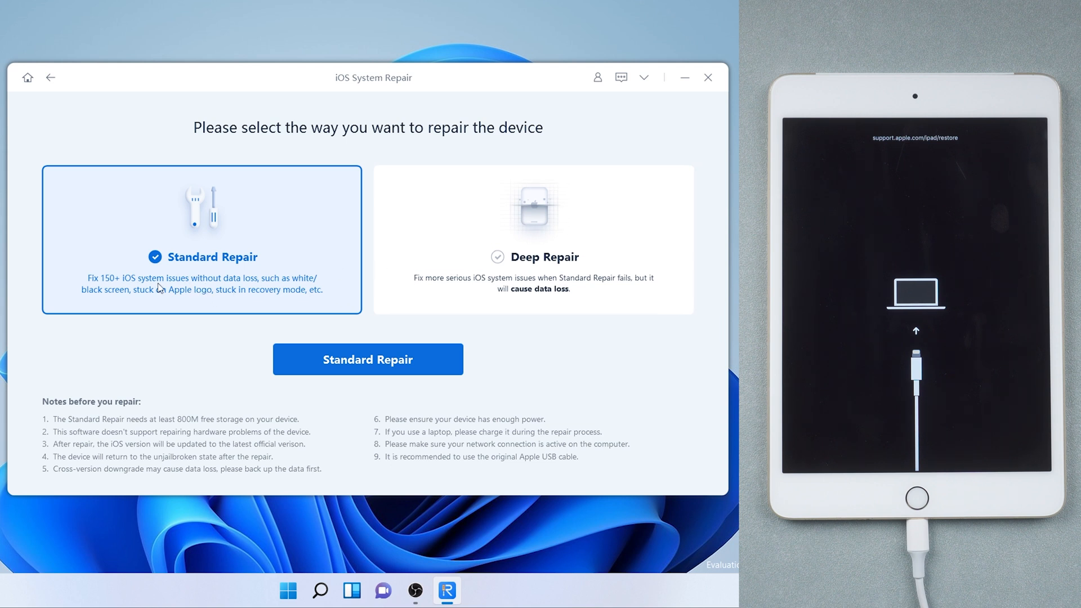
{"action": "mouse_move", "coordinate": [444, 361]}
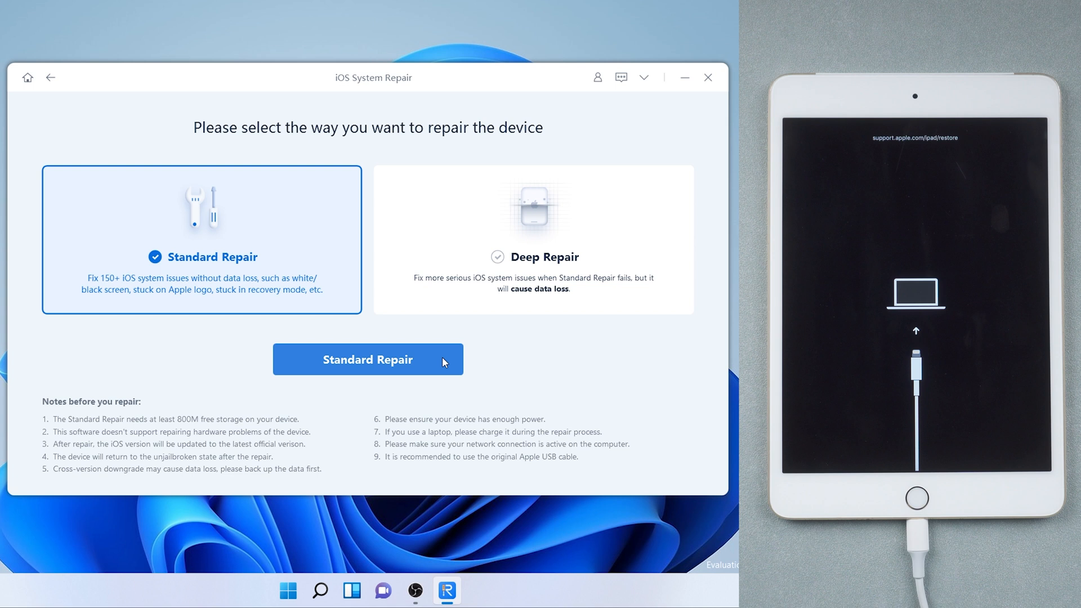
{"action": "left_click", "coordinate": [367, 359]}
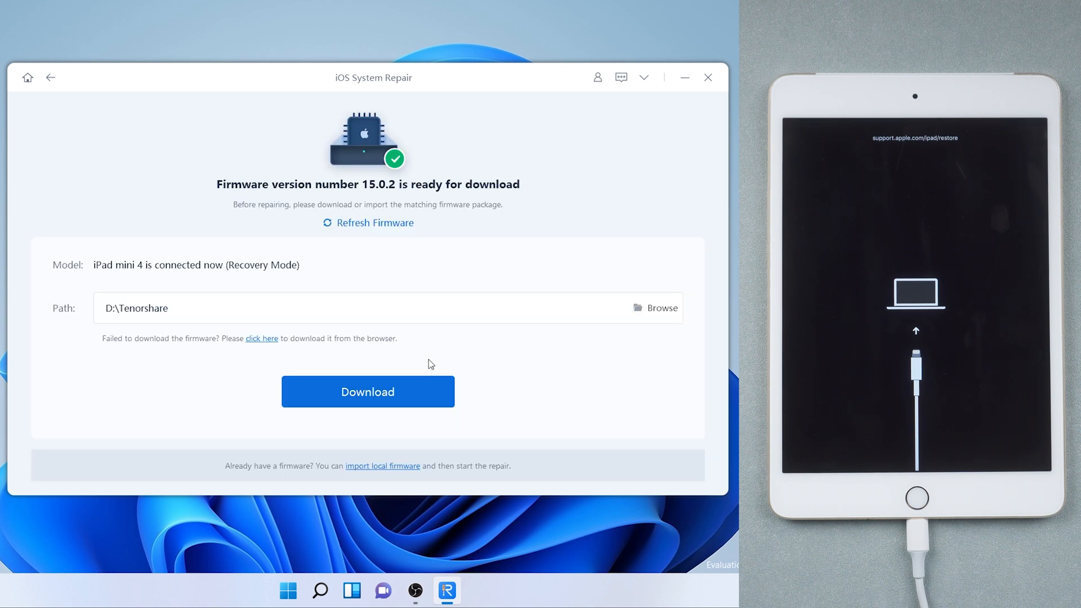
Download the matching 15.0.2 firmware package for the iPad mini 4.
{"action": "left_click", "coordinate": [367, 392]}
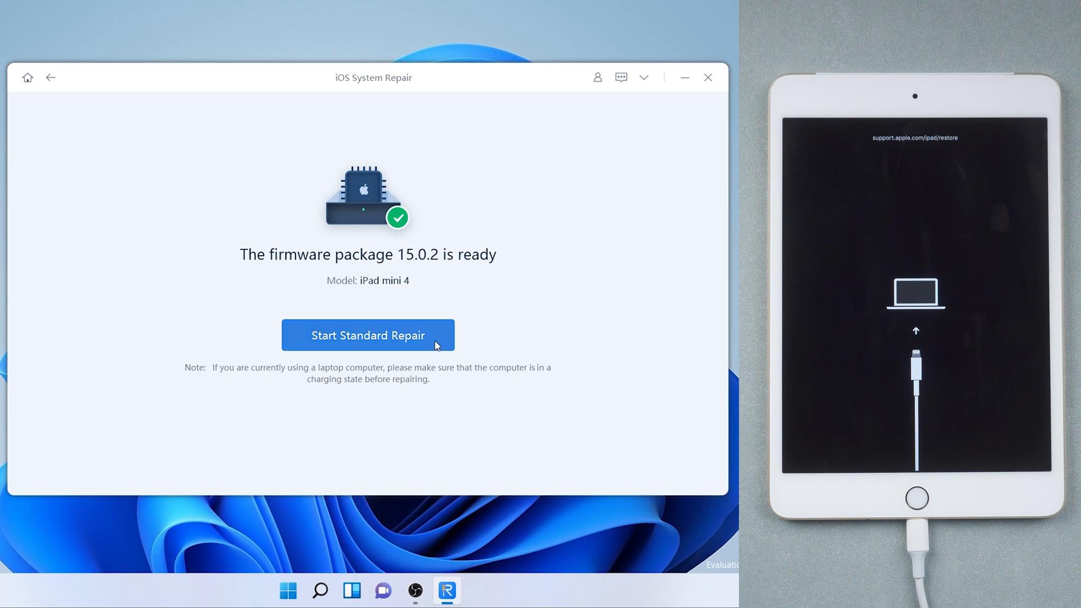
Run Standard Repair on the iPad mini 4 using the downloaded 15.0.2 firmware.
{"action": "left_click", "coordinate": [368, 336]}
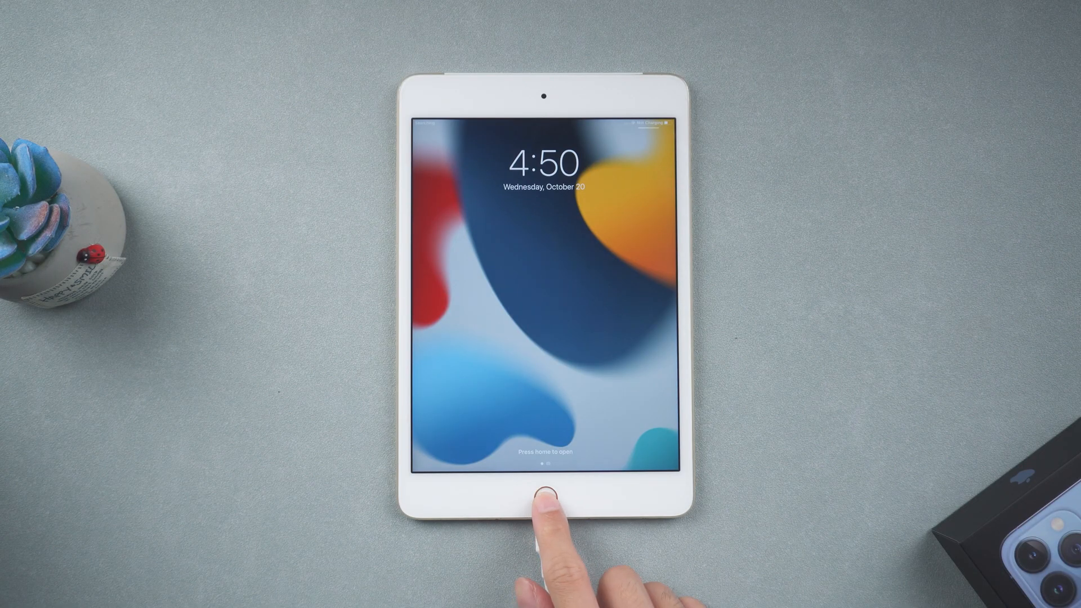
Unlock the repaired iPad mini 4 with its Home button to confirm the home screen works.
{"action": "left_click", "coordinate": [545, 493]}
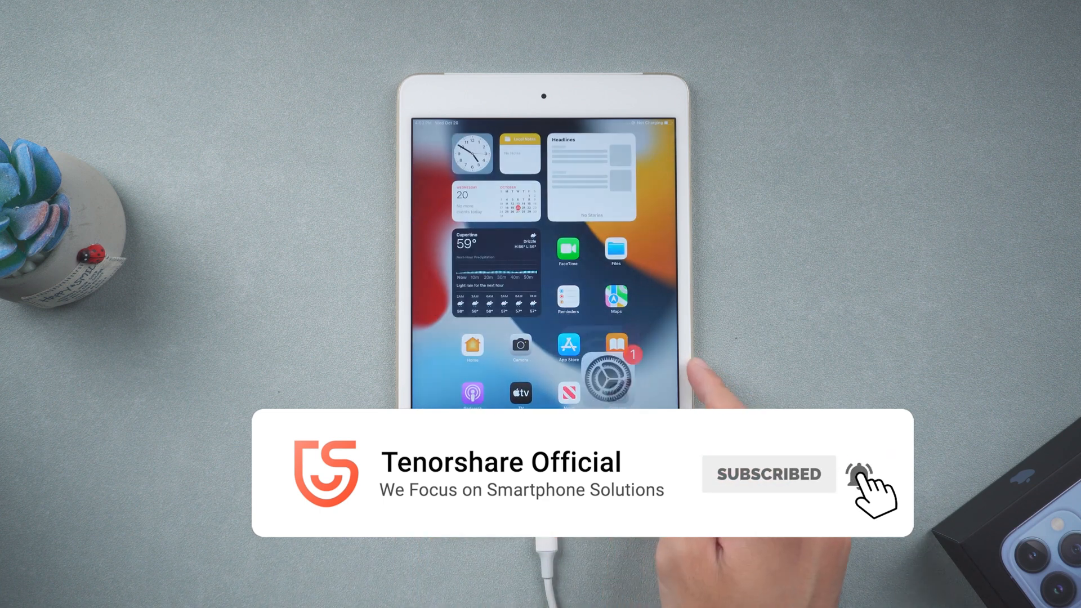